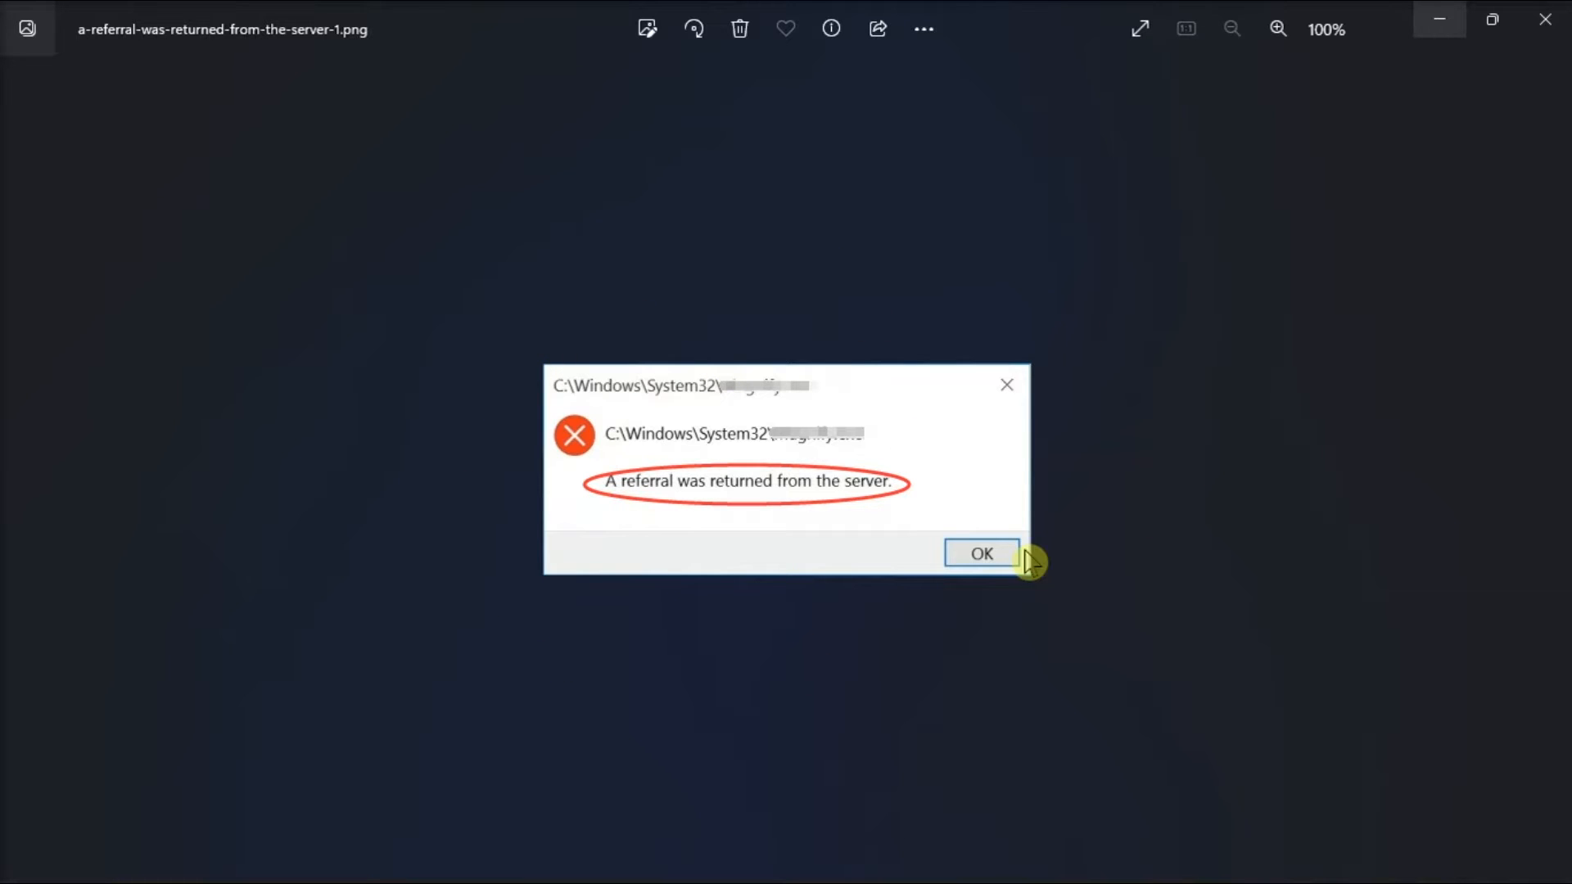
mouse_move(1290, 506)
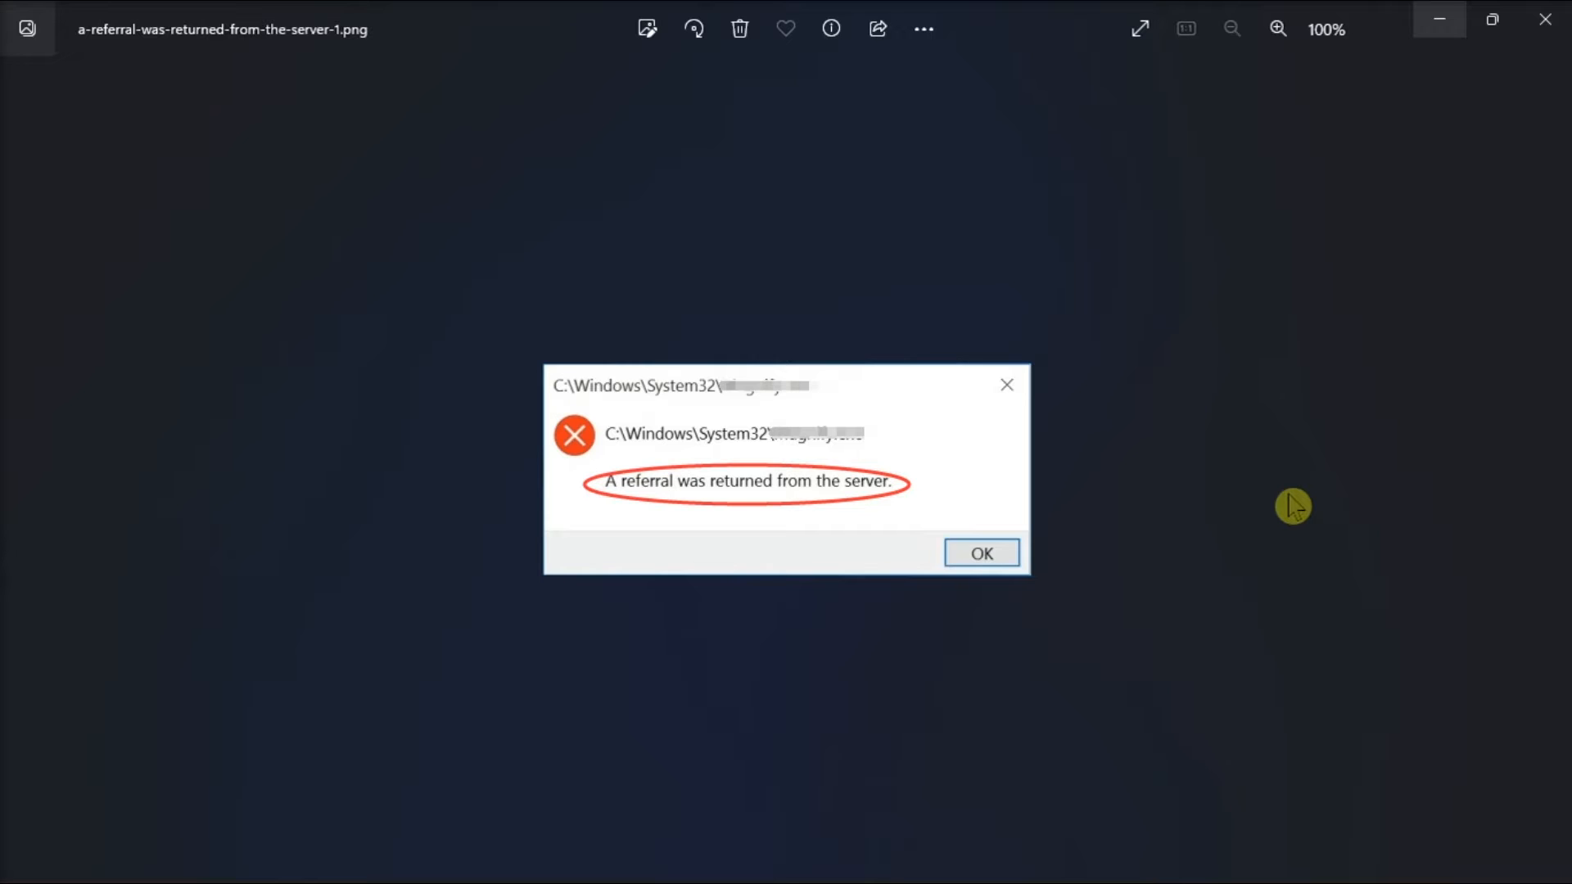
- Set ValidateAdminCodeSignatures under Policies\System to 0
left_click(574, 857)
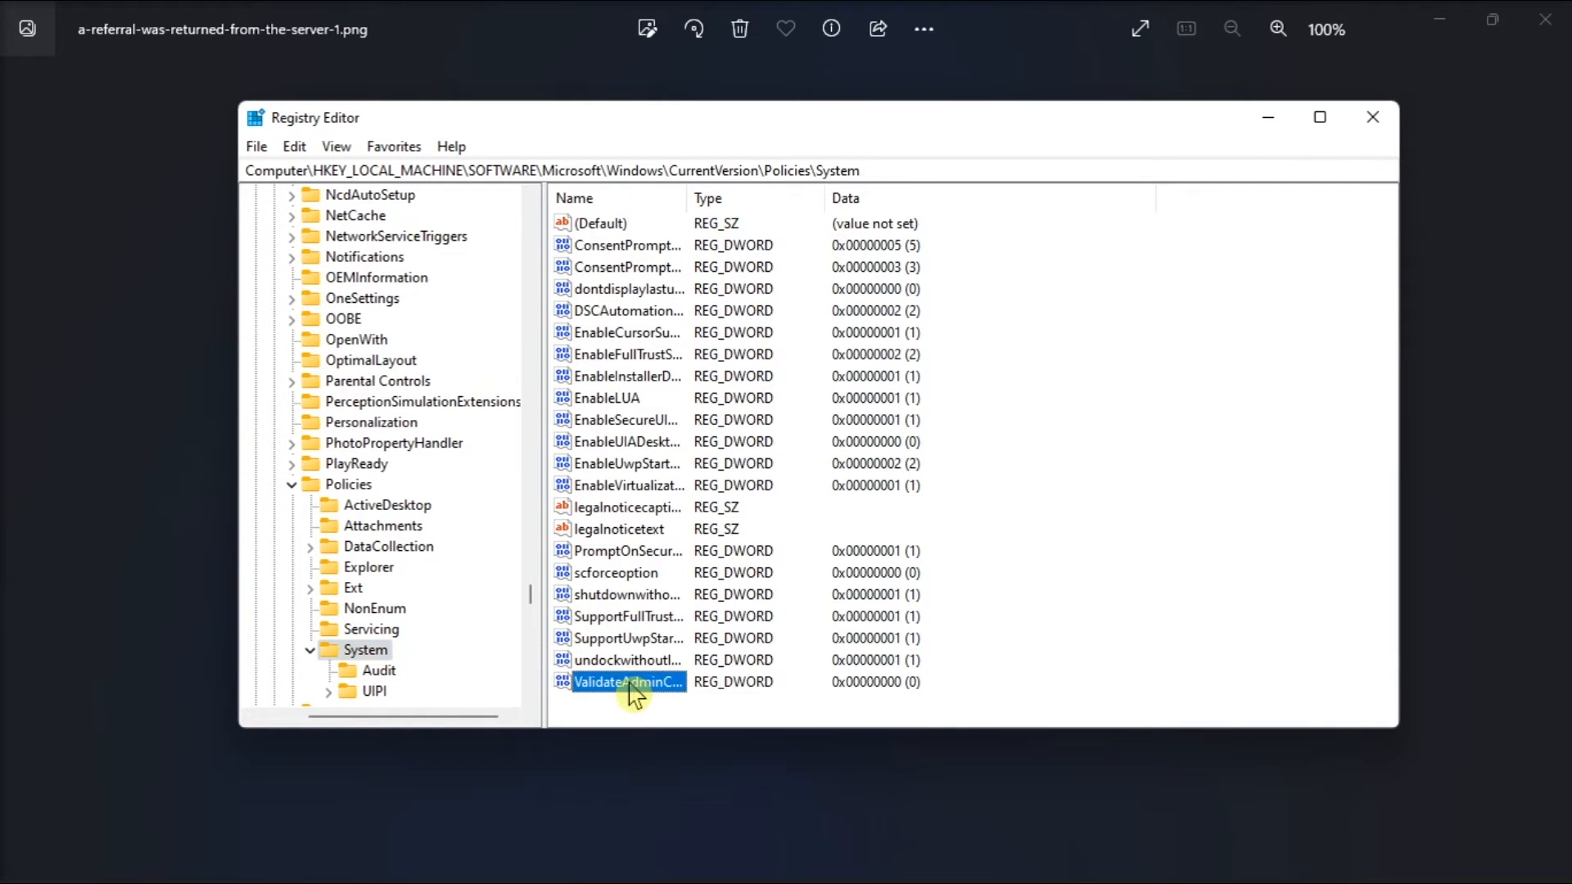
double_click(626, 682)
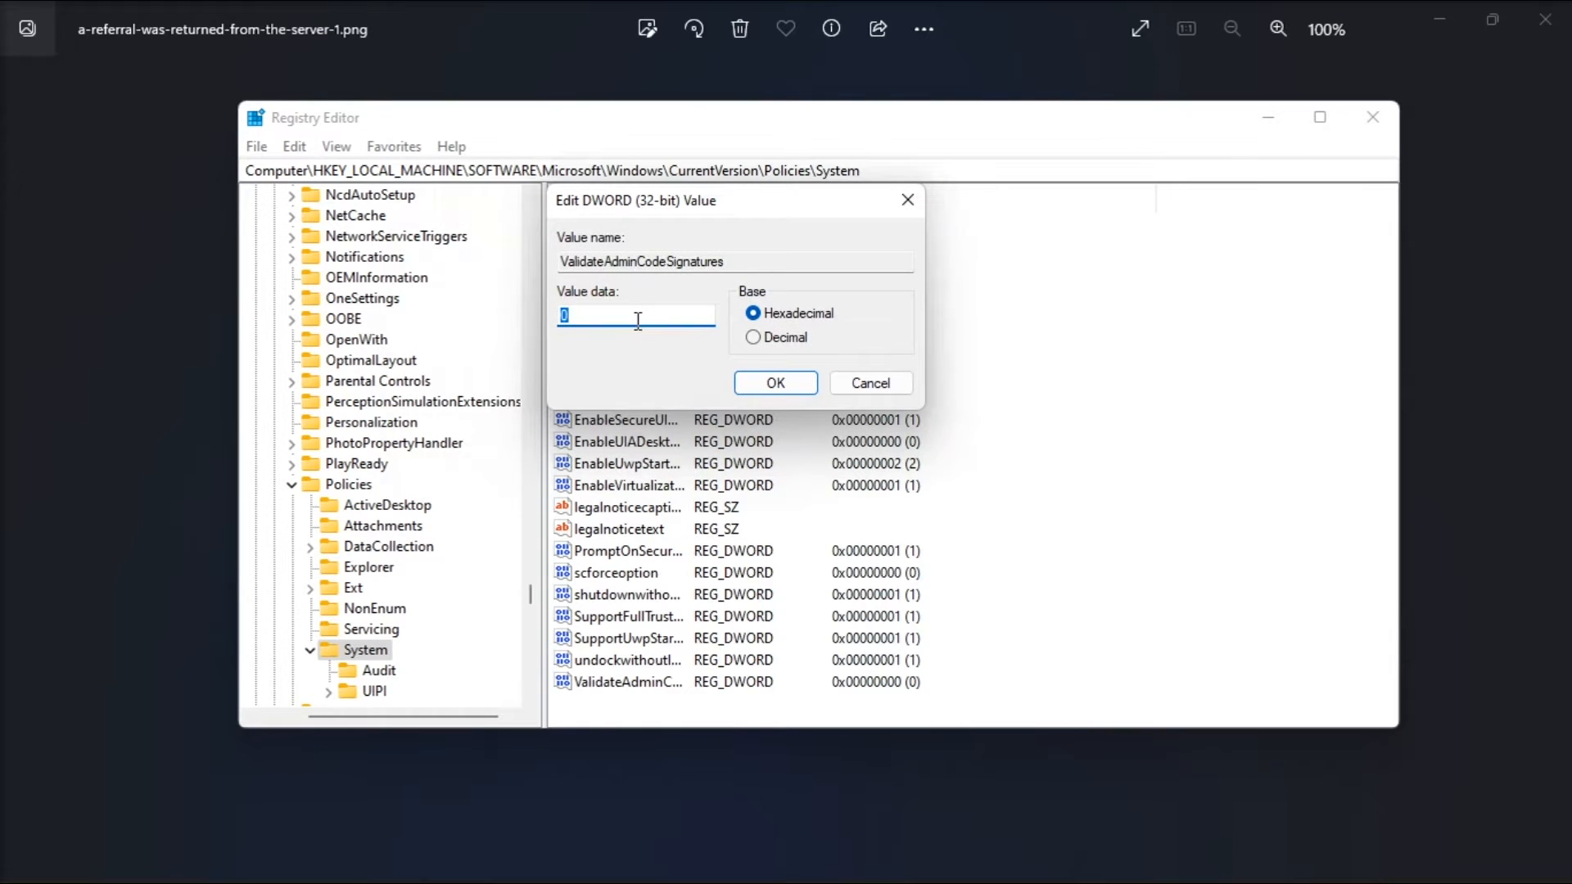
left_click(775, 382)
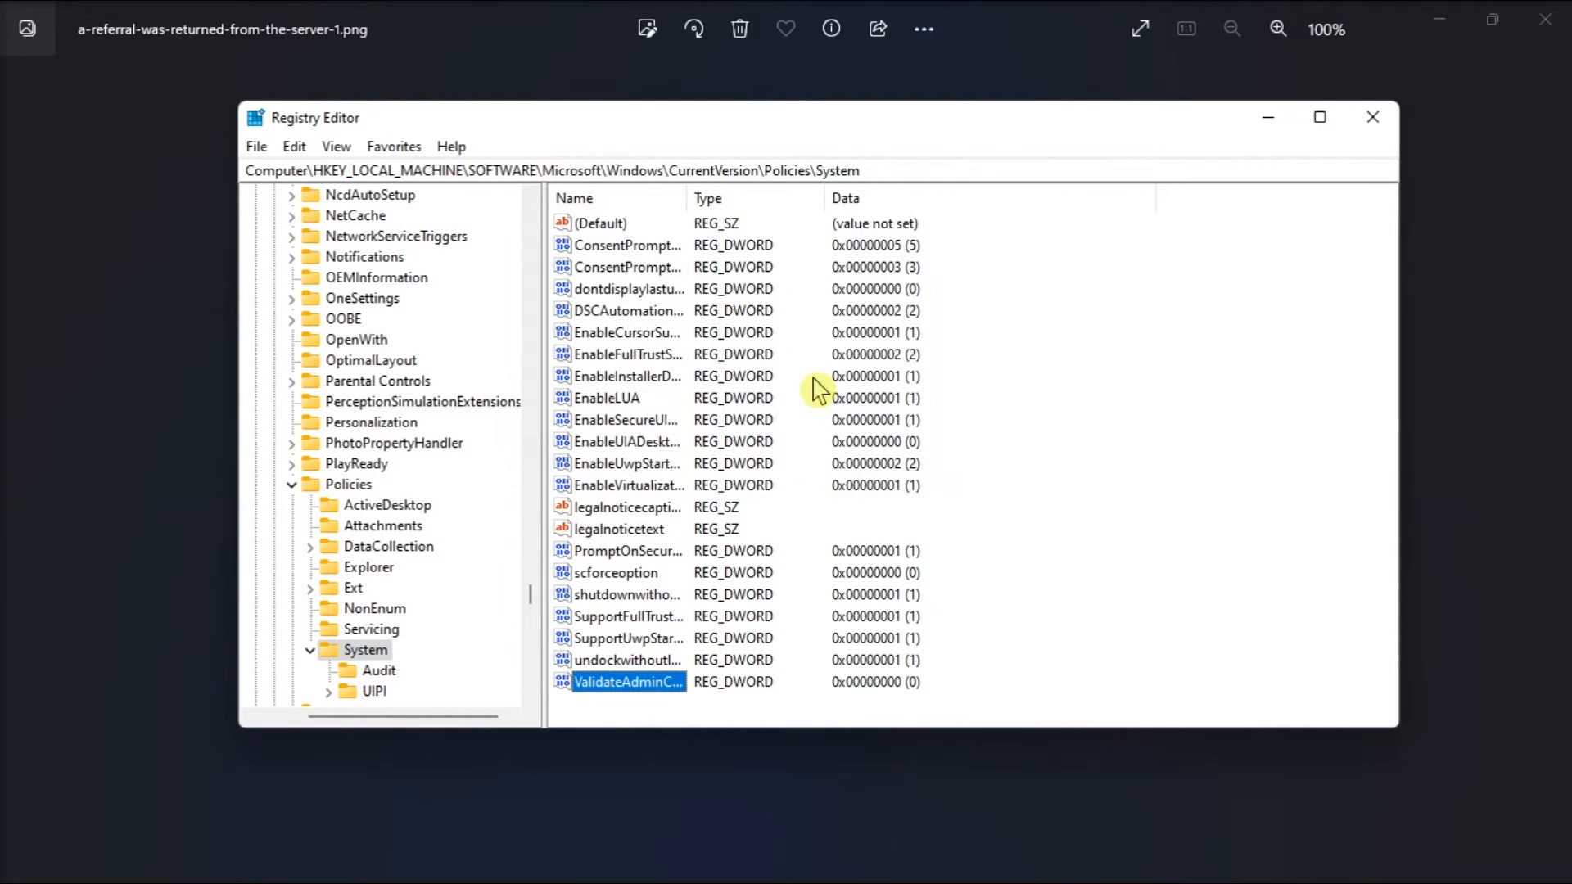
- Set the EnableUIADesktopToggle value data to 0
double_click(627, 442)
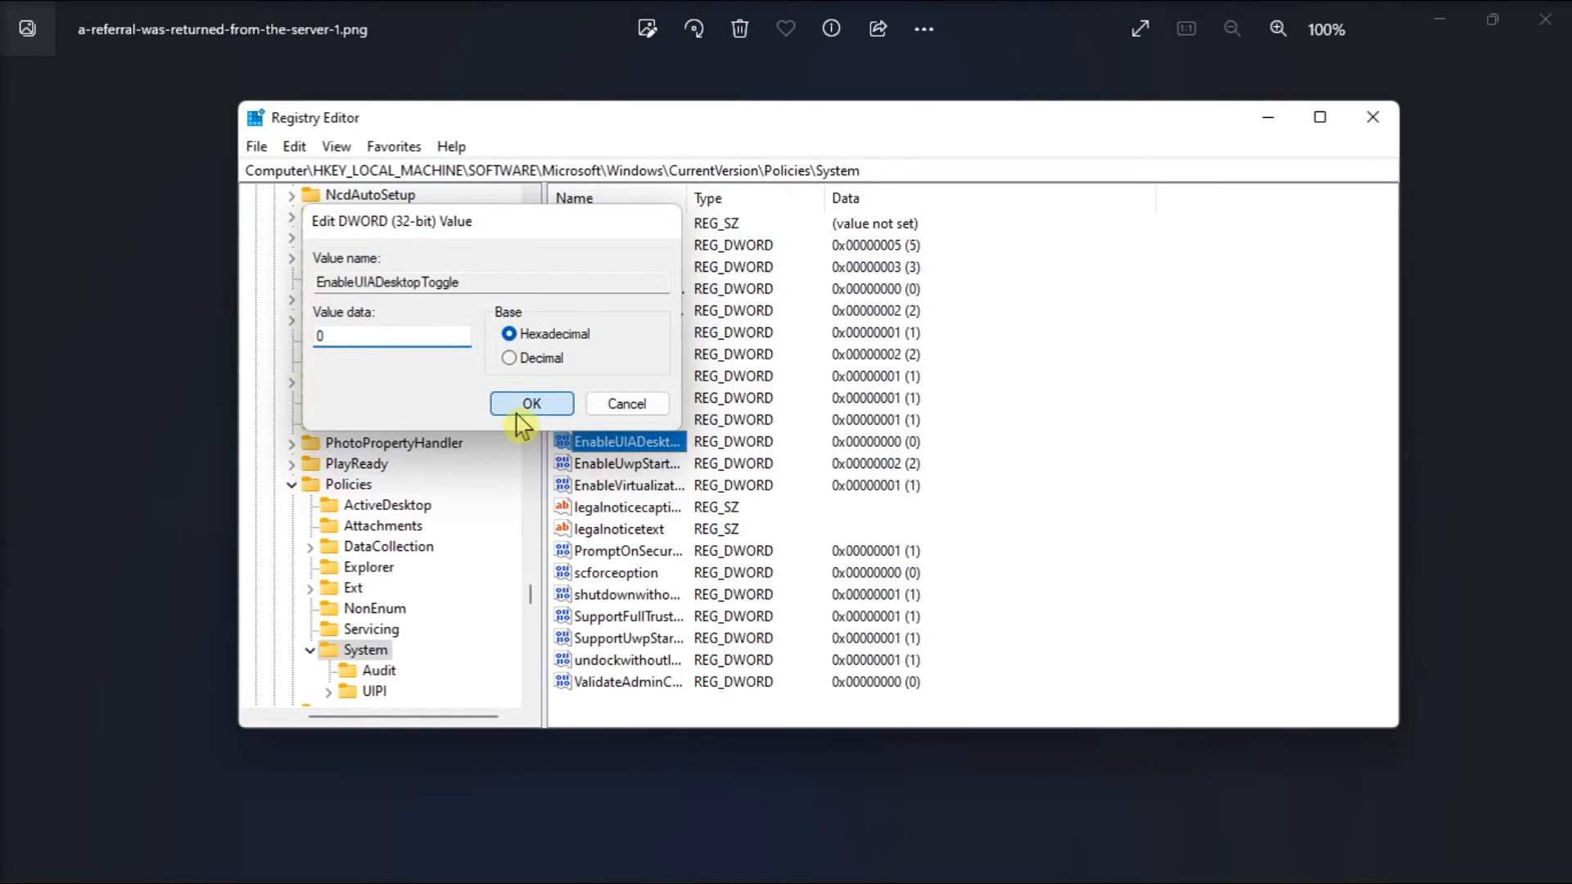
left_click(531, 404)
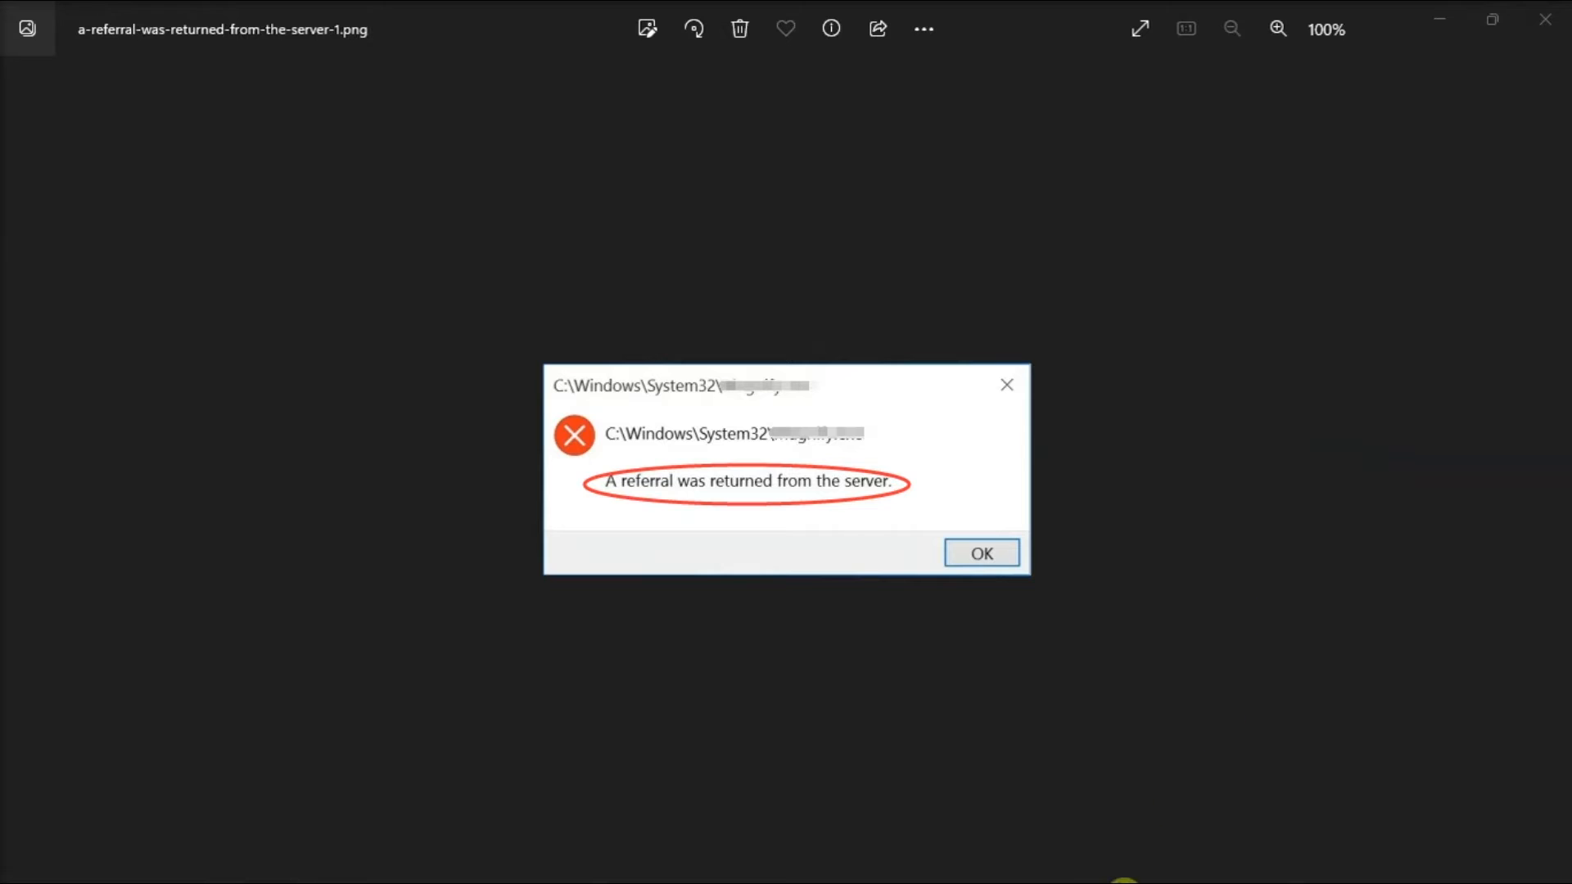
- Launch gpedit.msc from the Run dialog to open Local Group Policy Editor
left_click(584, 855)
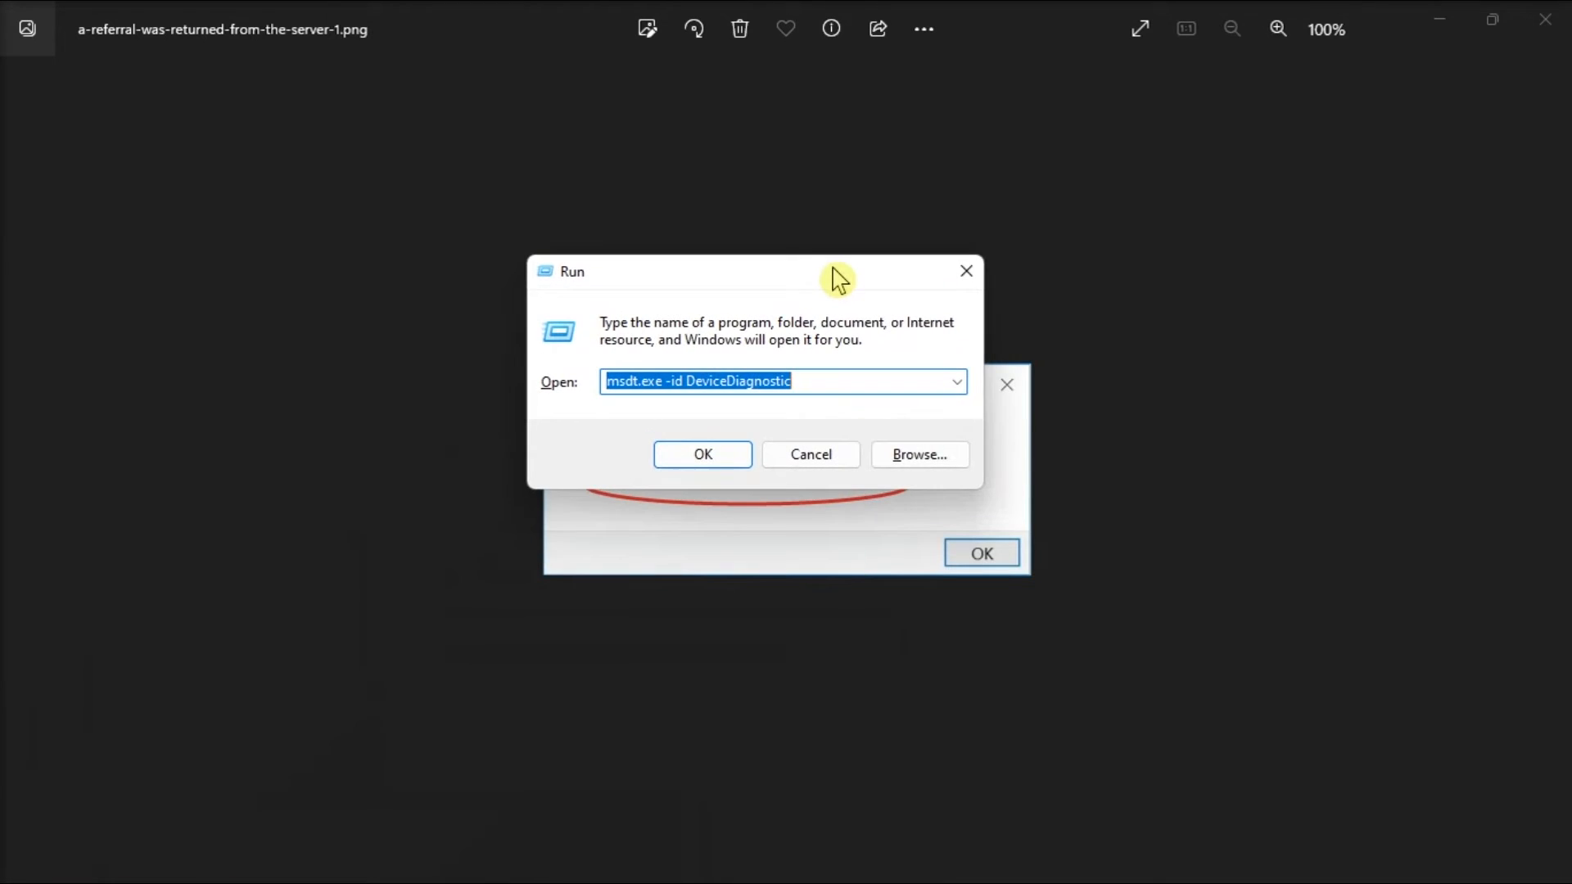
type("gpedit.msc")
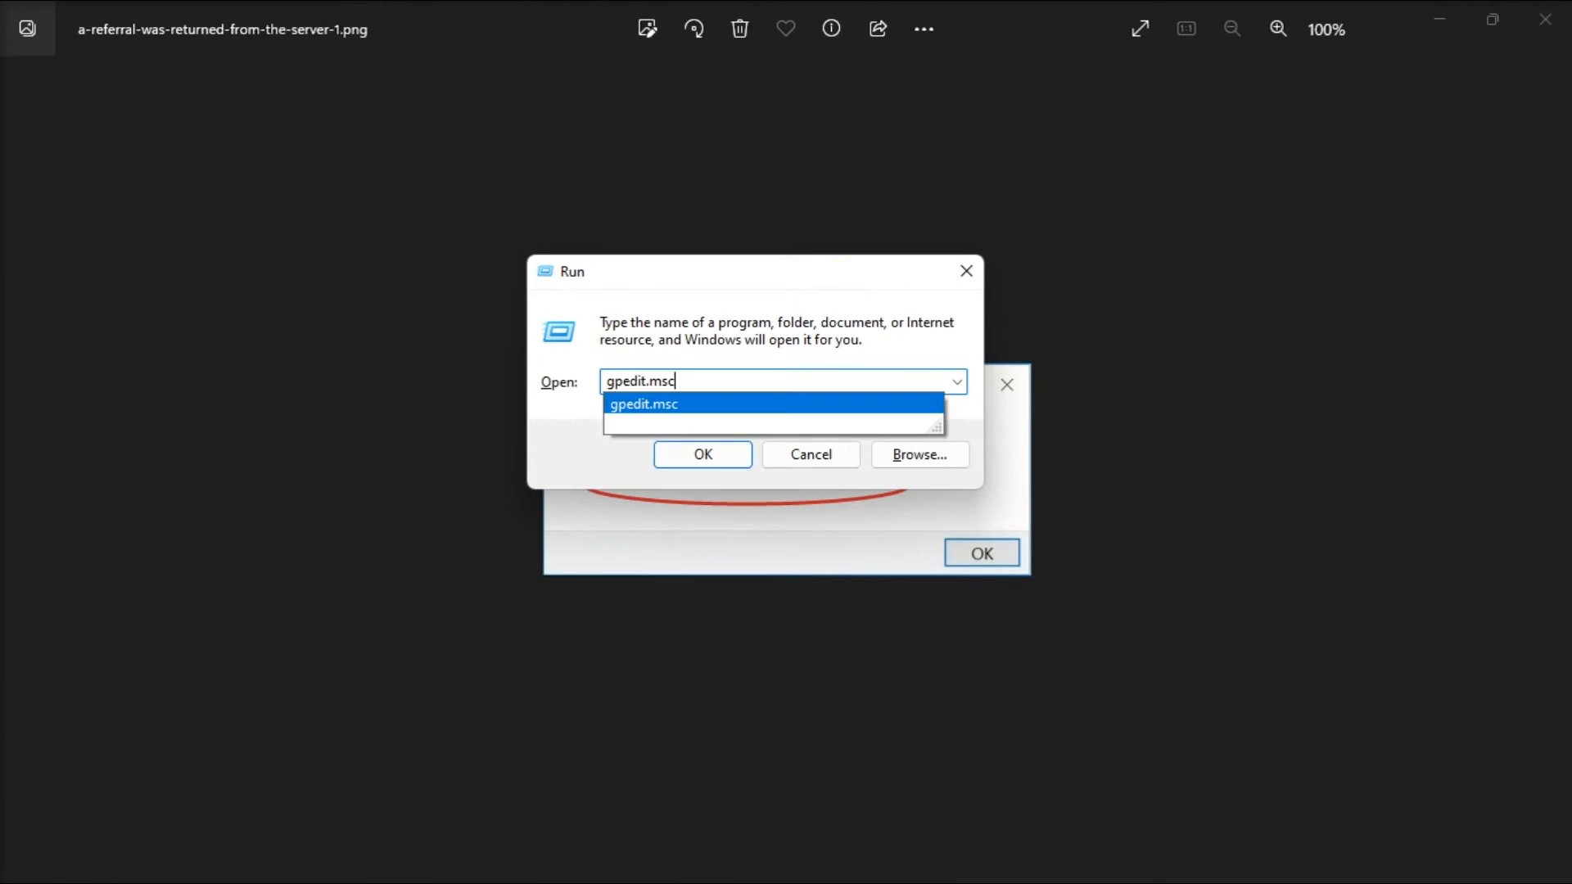
left_click(702, 454)
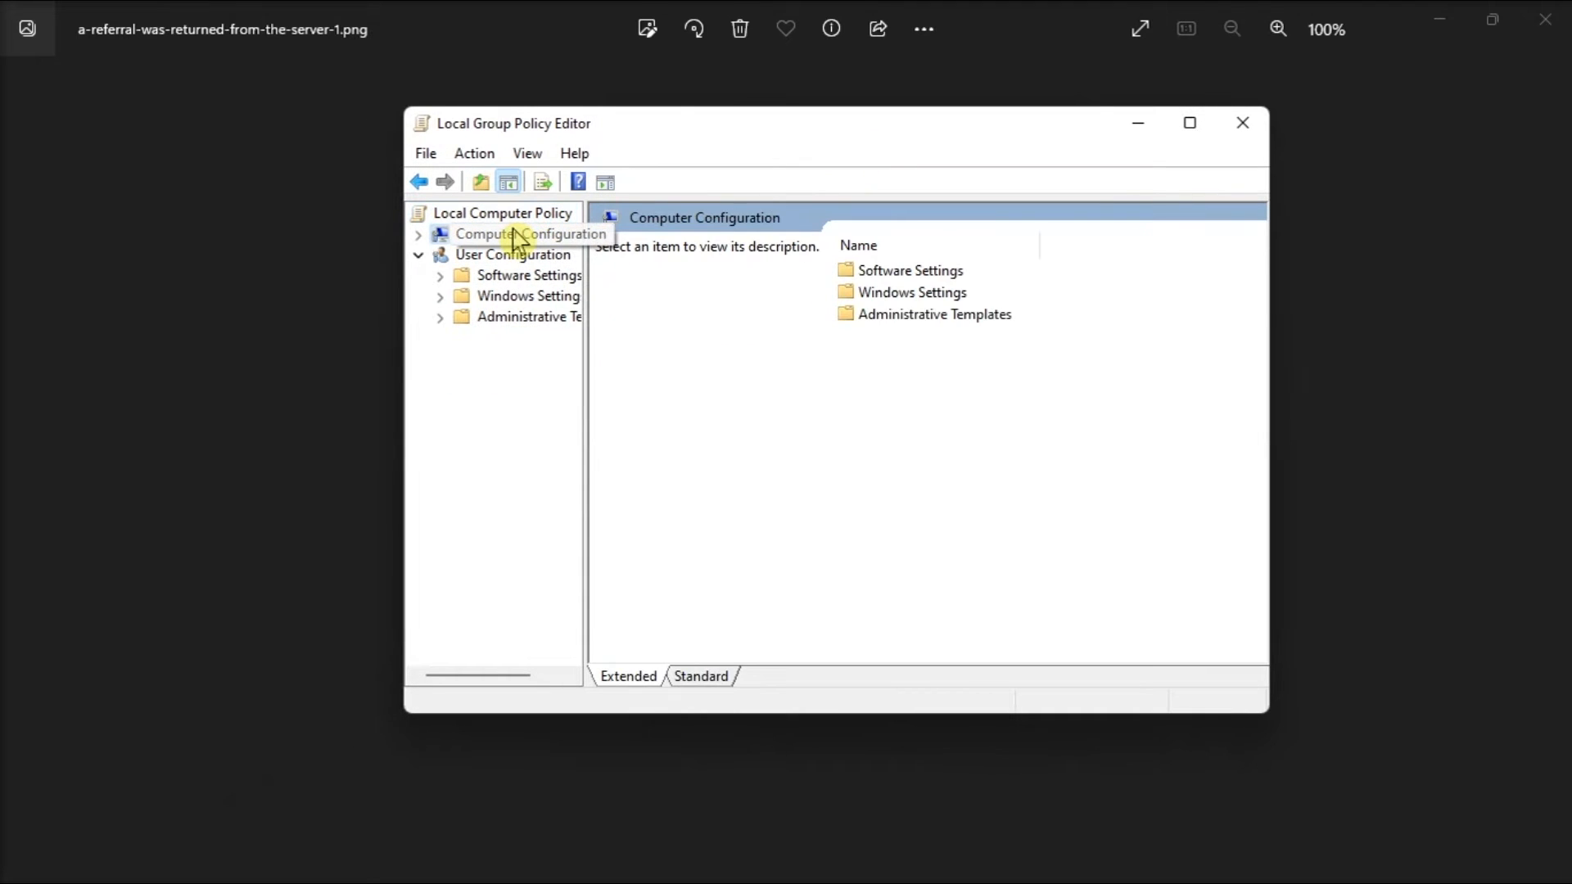
mouse_move(944, 311)
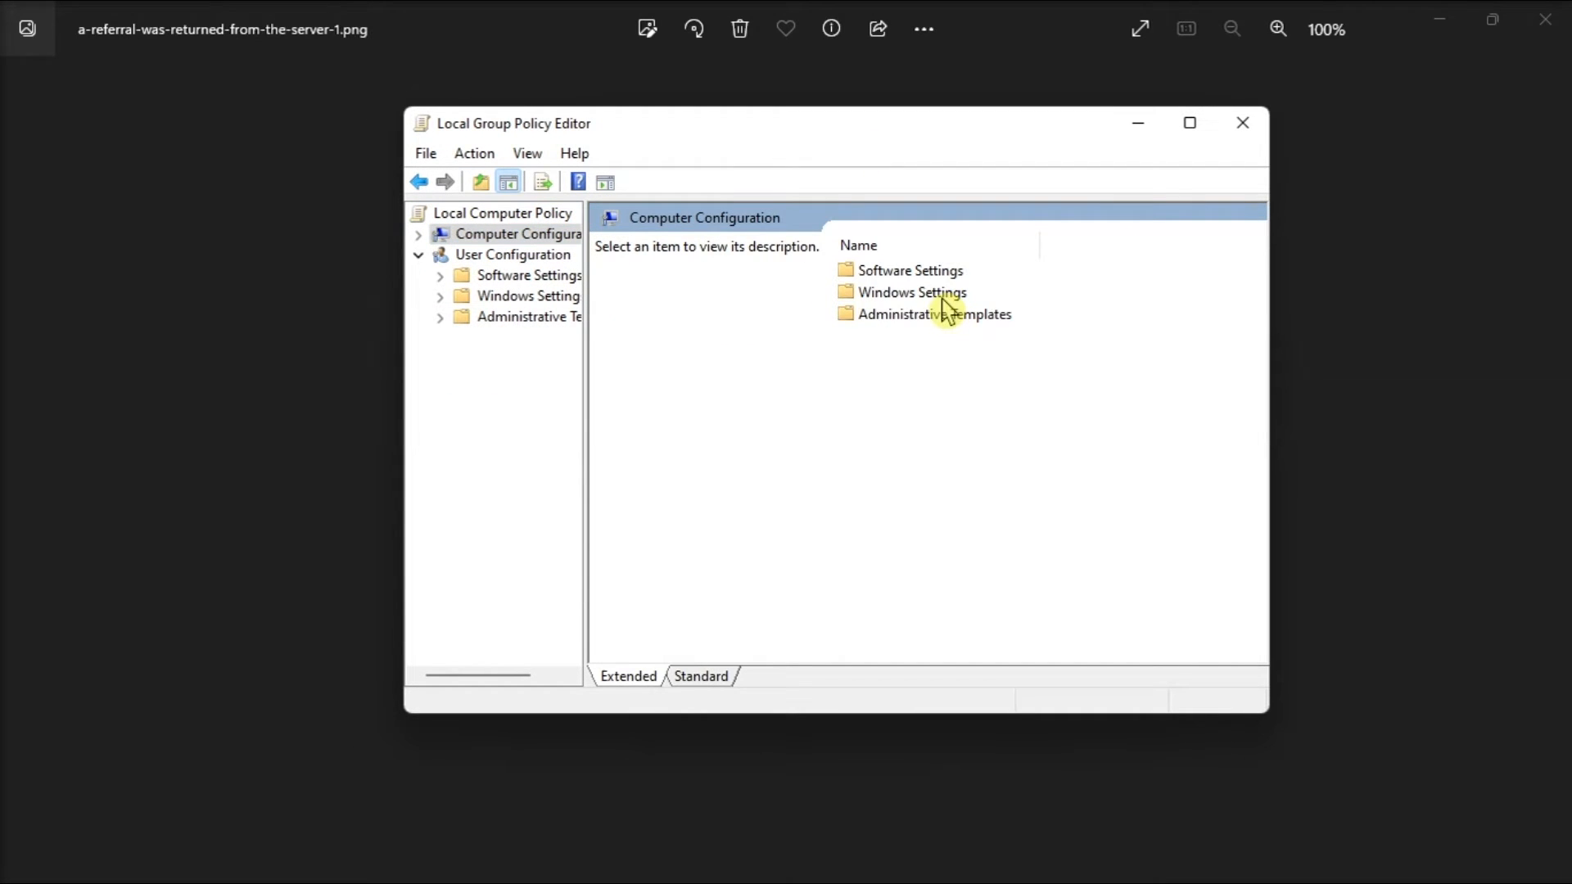
- Expand Windows Settings and open the Security Options policy list
double_click(910, 292)
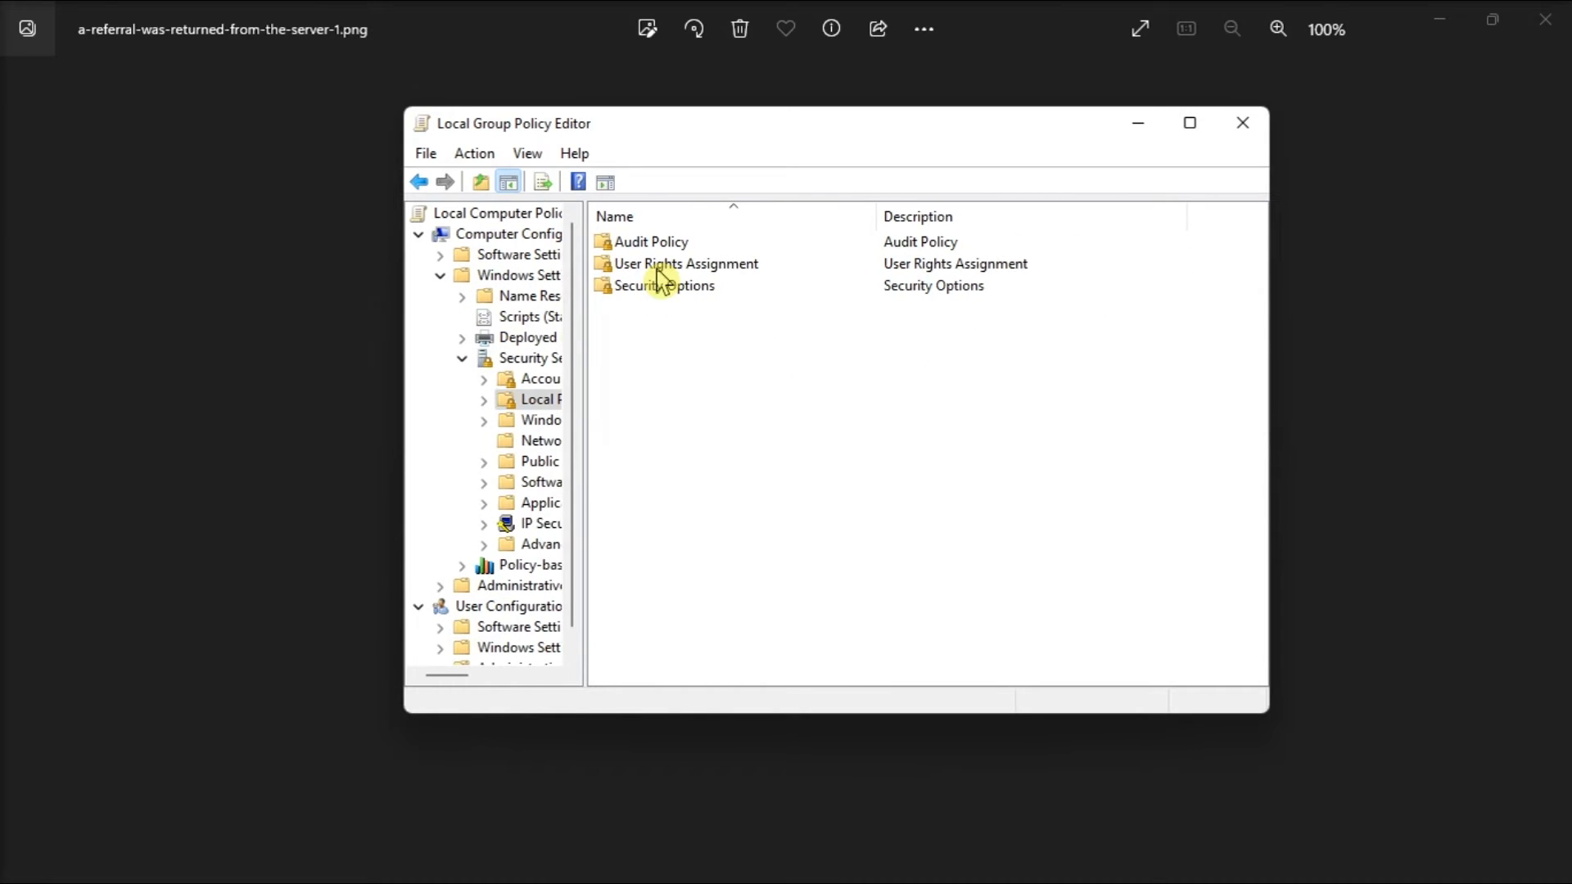
double_click(663, 285)
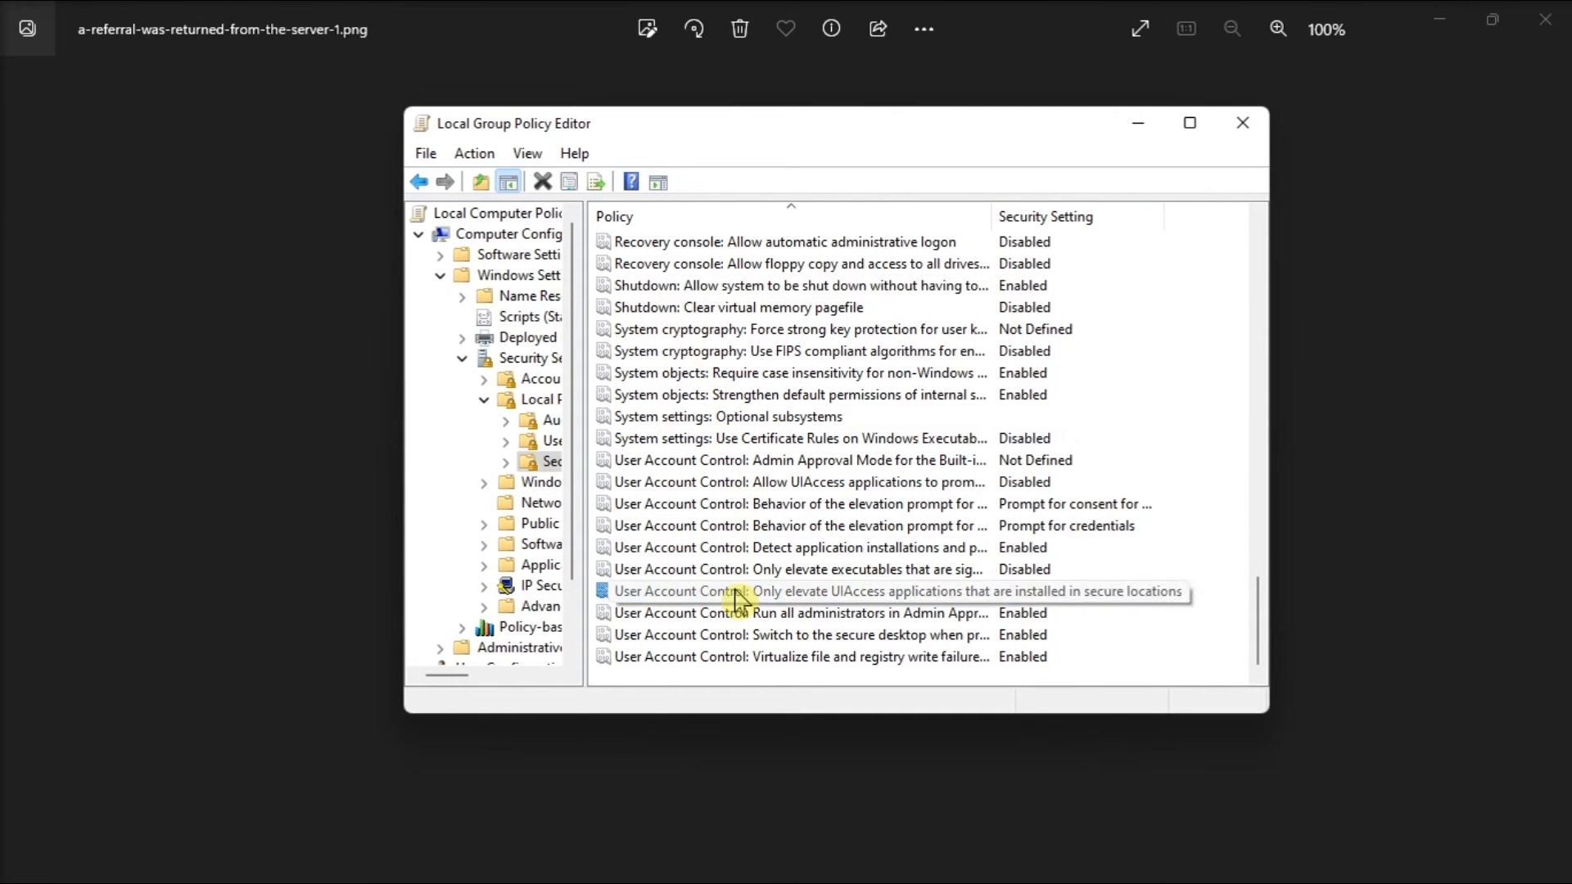
- Disable 'User Account Control: Only elevate executables that are signed and validated'
left_click(824, 569)
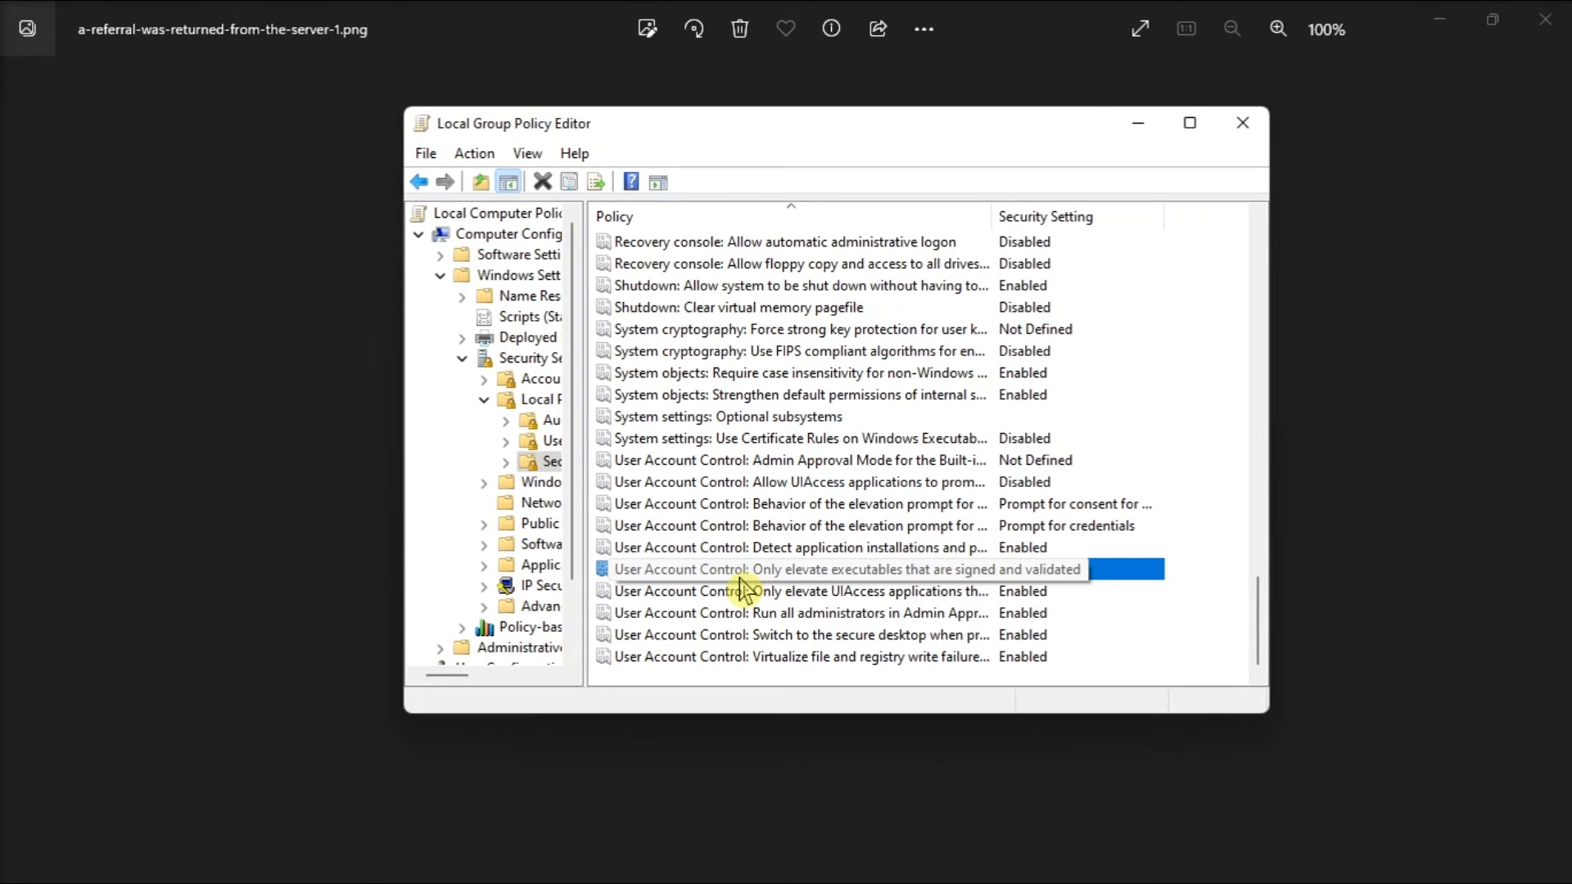
double_click(803, 569)
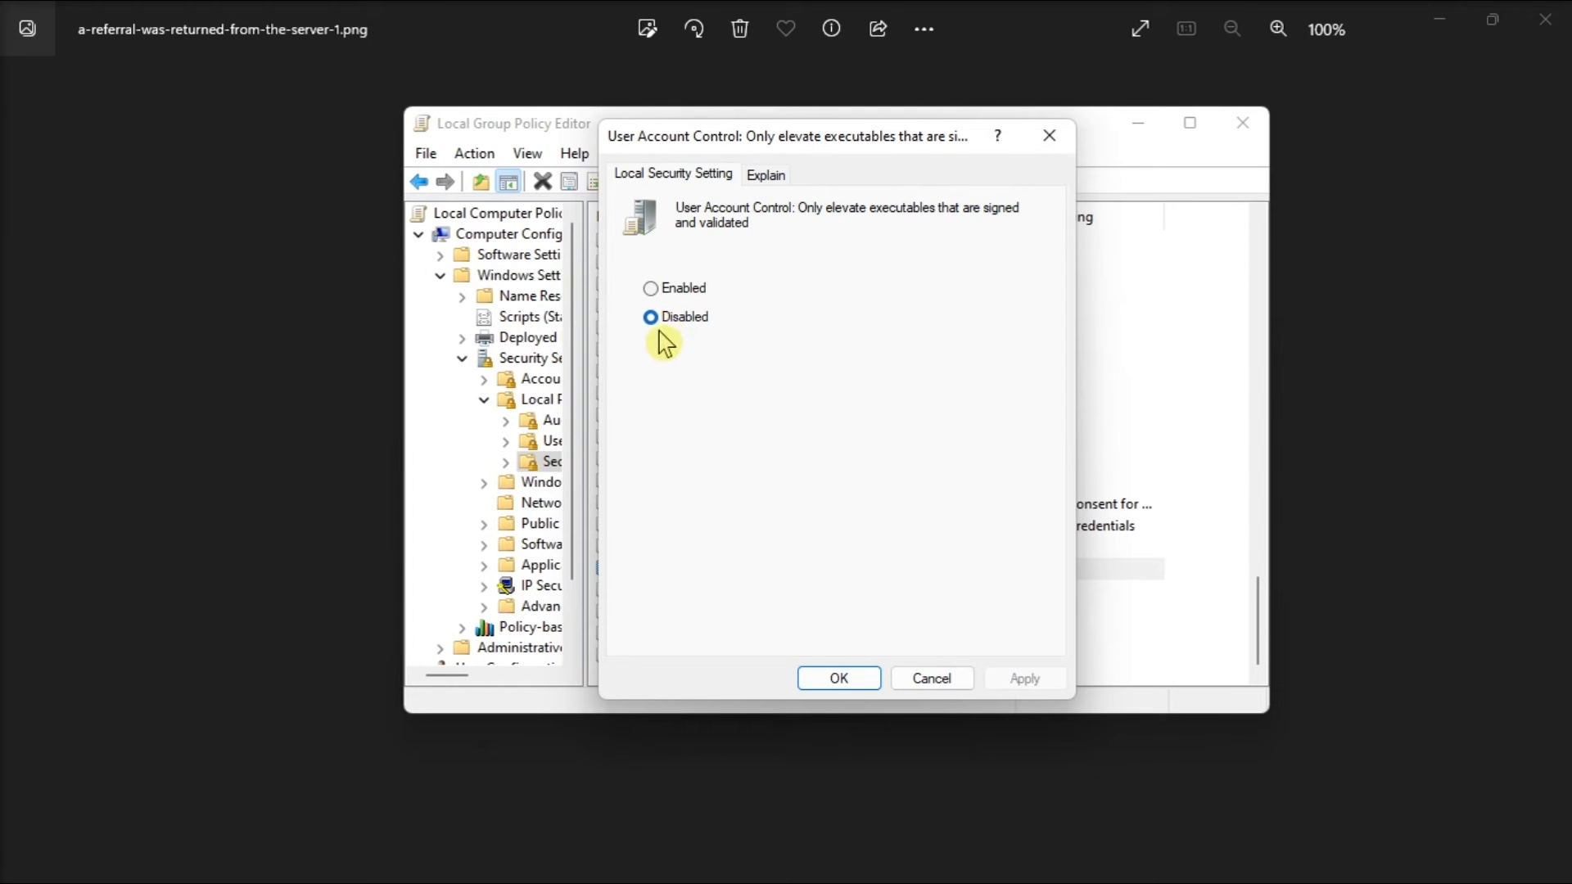
left_click(839, 678)
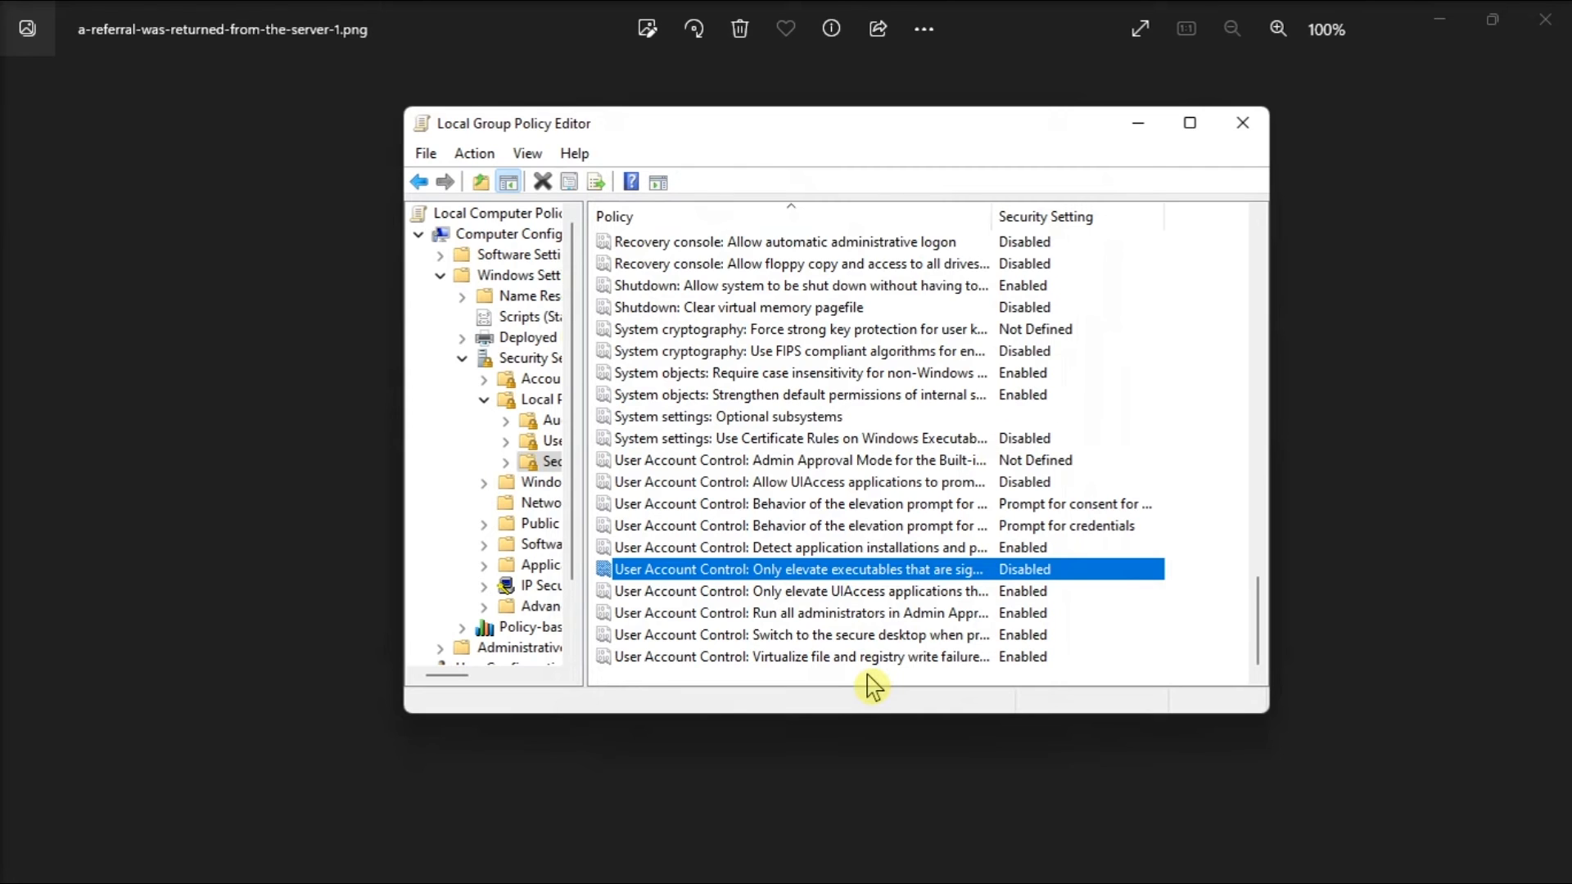
mouse_move(1231, 313)
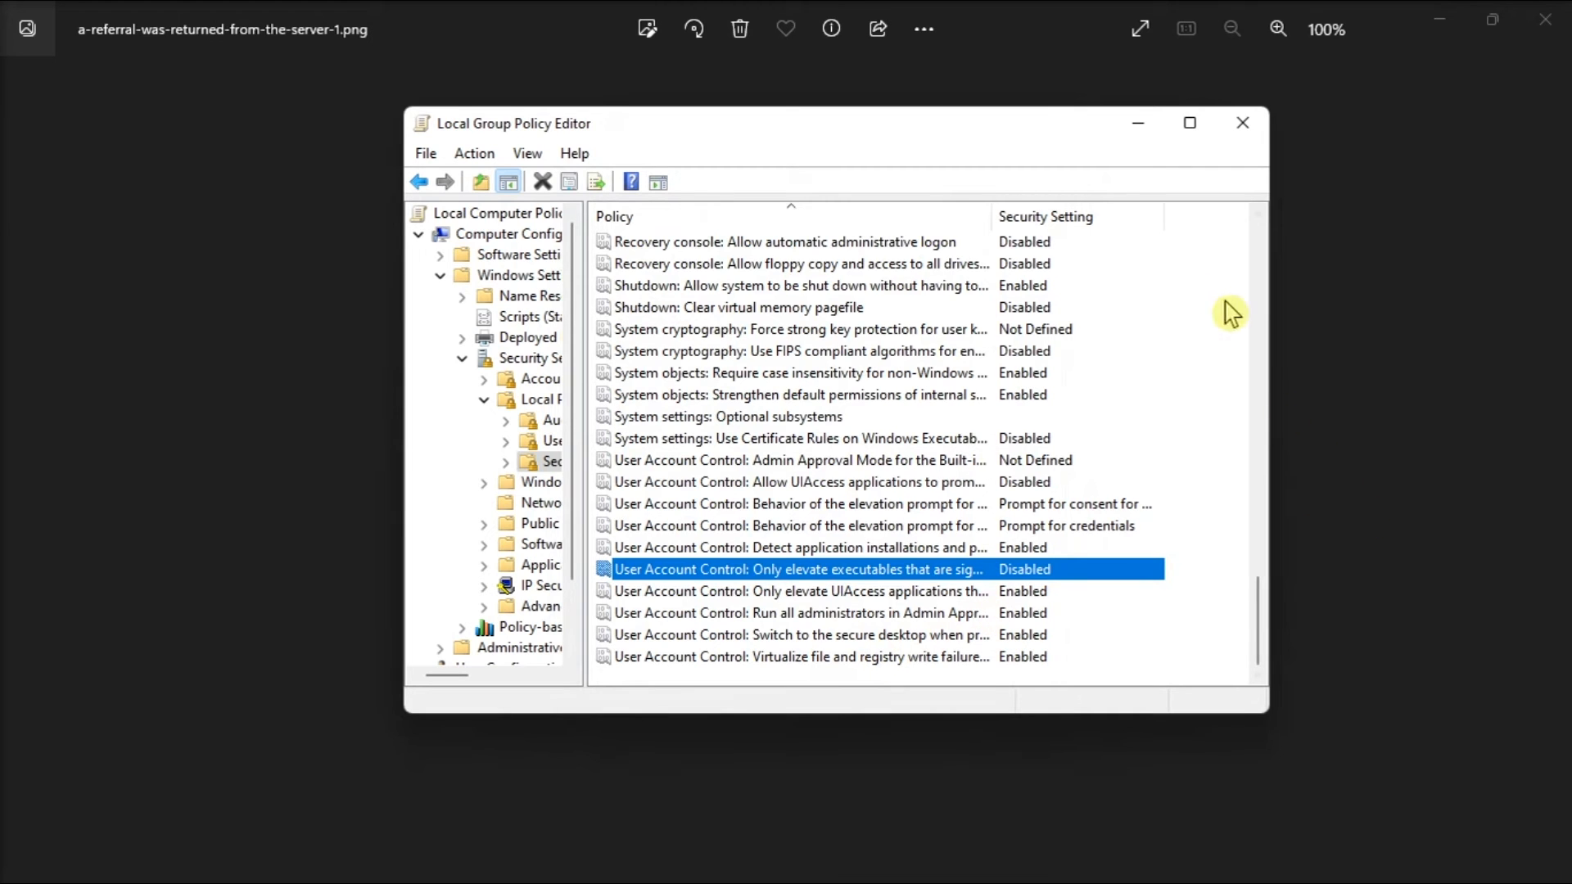